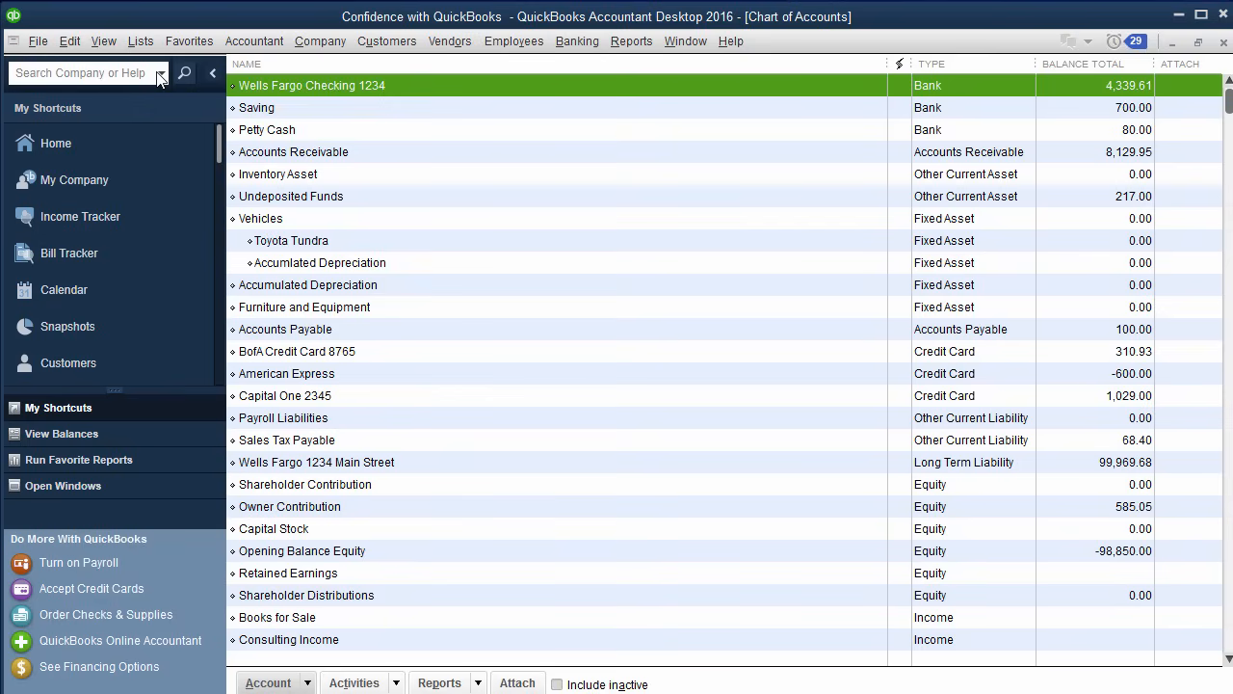
Step: Create the Other Current Liability account BofA Loan 9876, described as Toyota Tundra
left_click(290, 240)
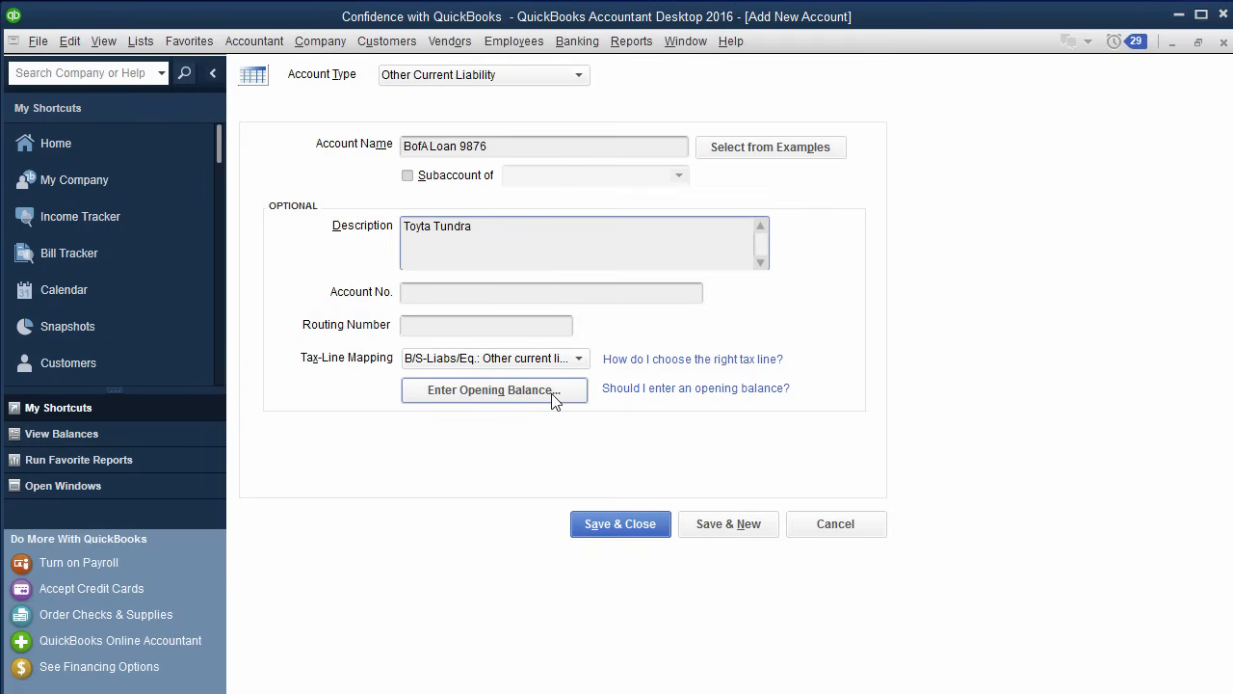
Step: Bring up the opening balance prompt for BofA Loan 9876
left_click(493, 391)
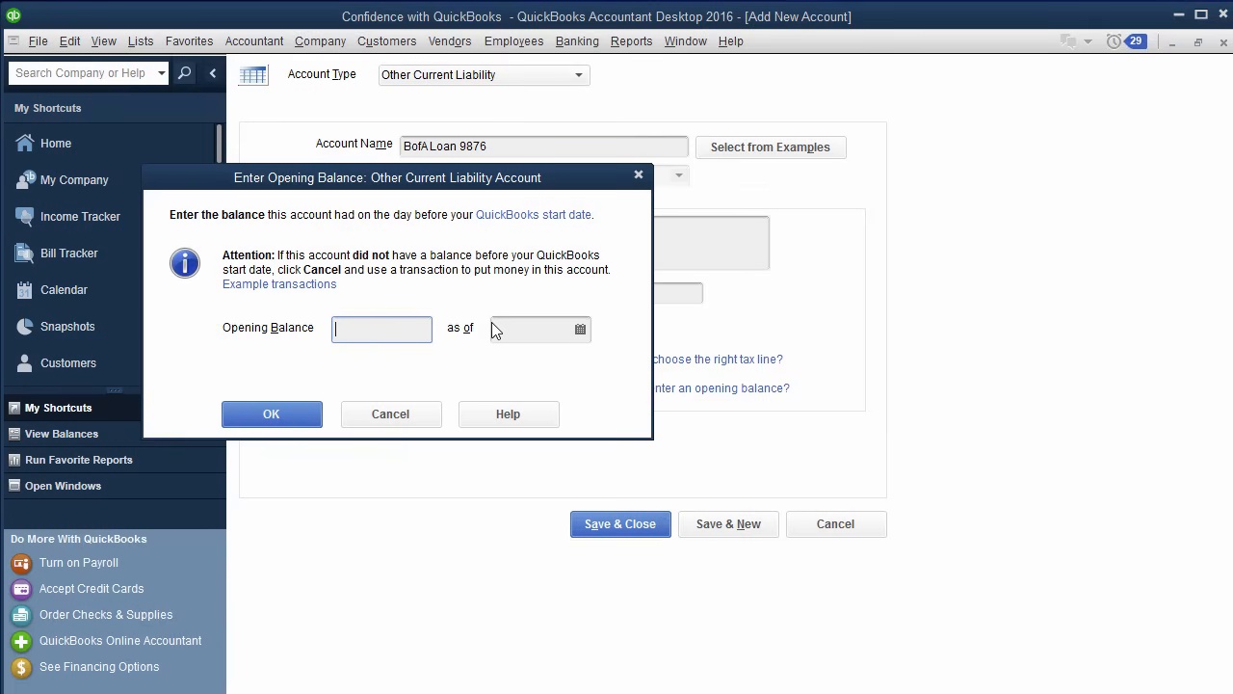